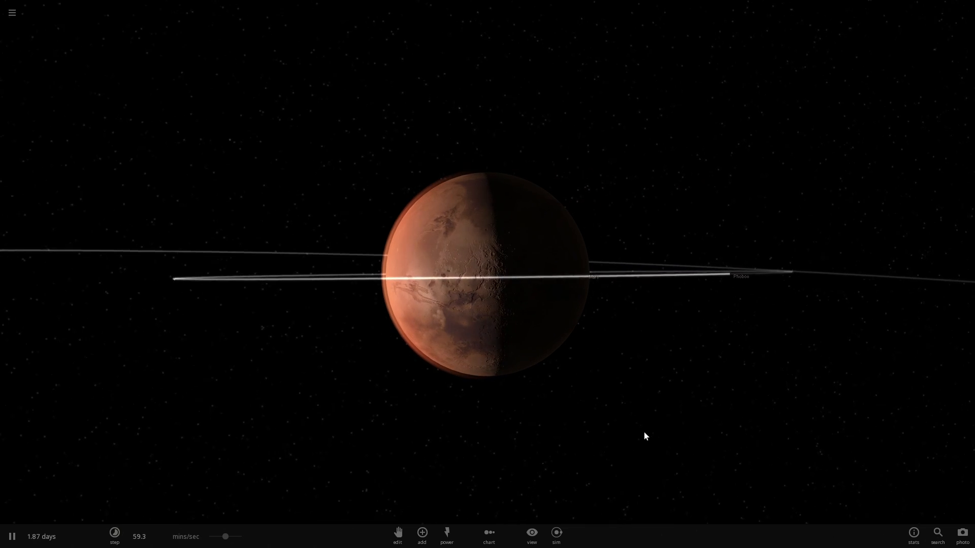
Load a different solar-system simulation and bring up Mars's full properties panel
drag(645, 435, 583, 439)
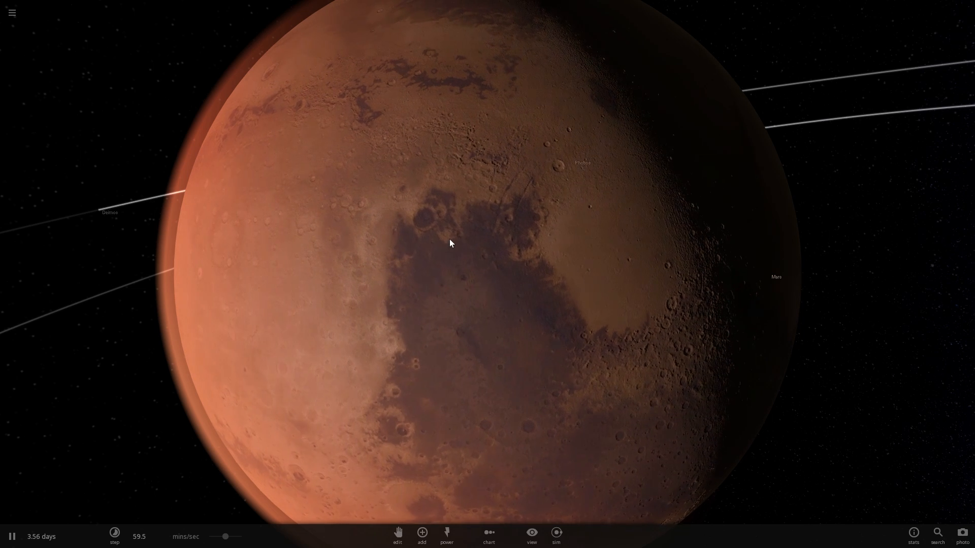
click(11, 12)
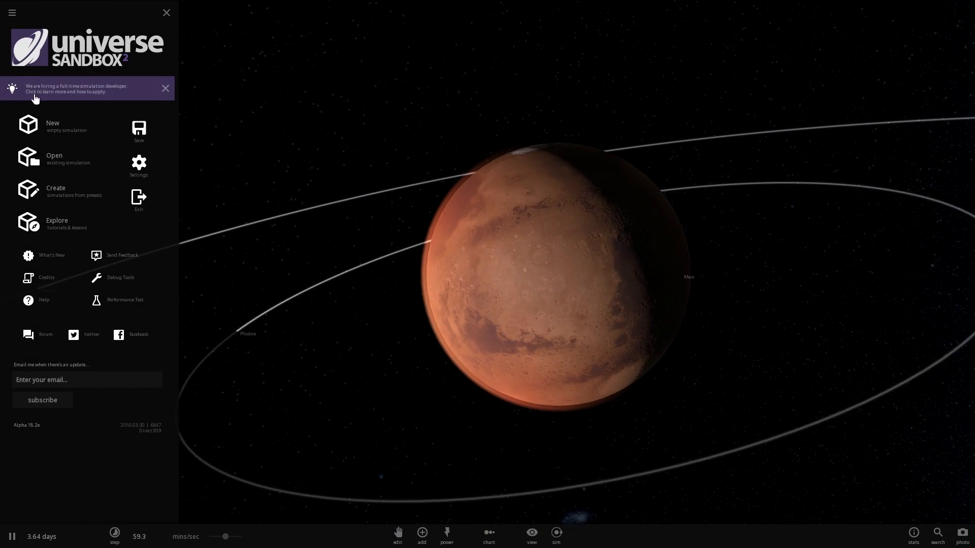
click(54, 158)
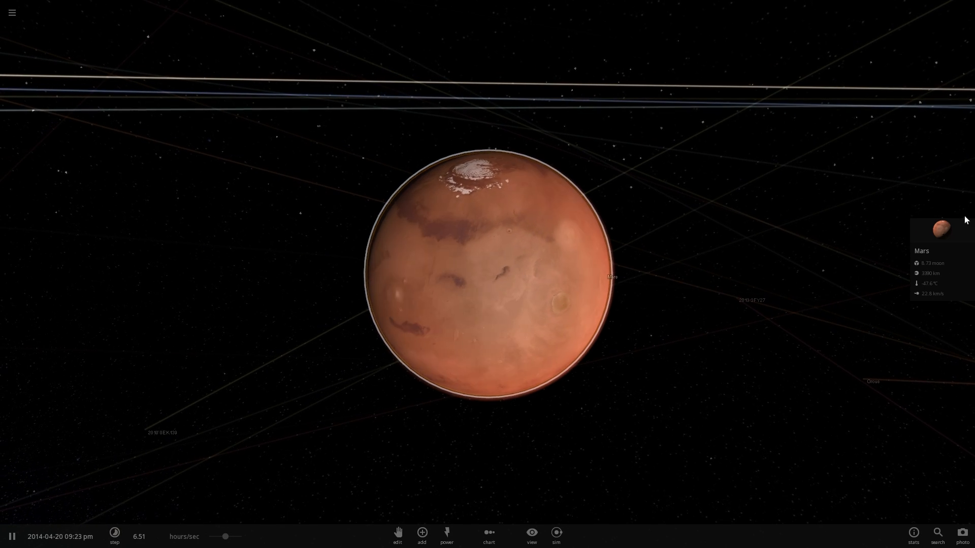
click(941, 229)
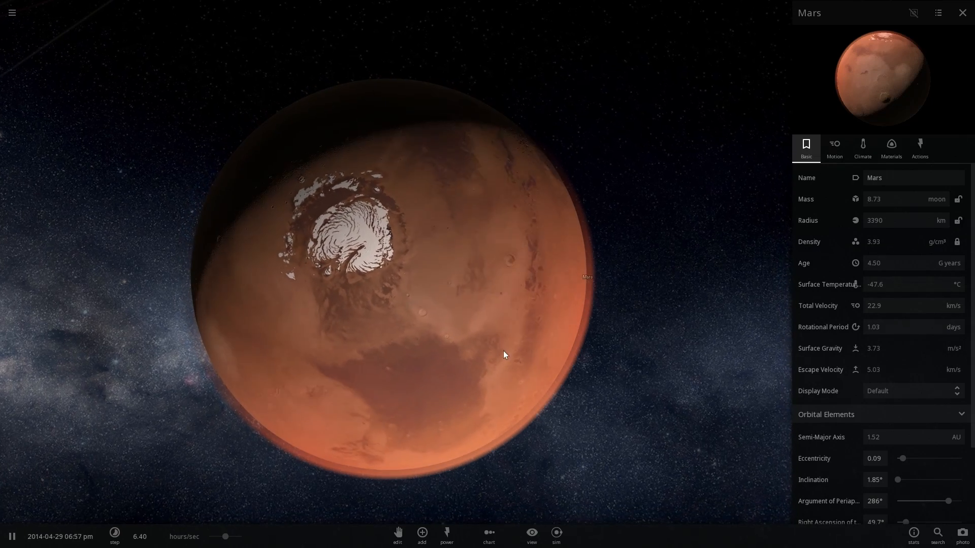
Launch a dwarf planet into Mars and show its climate properties
click(422, 536)
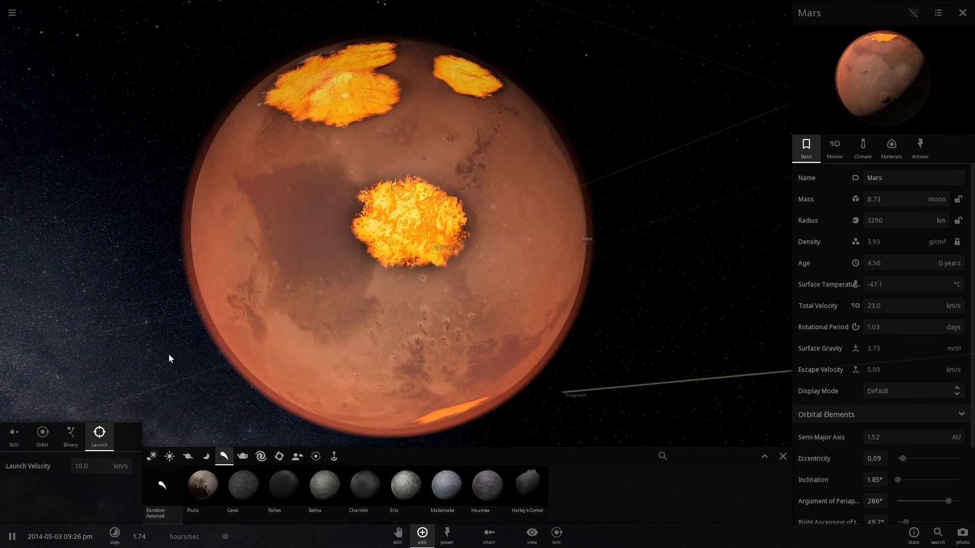
click(862, 147)
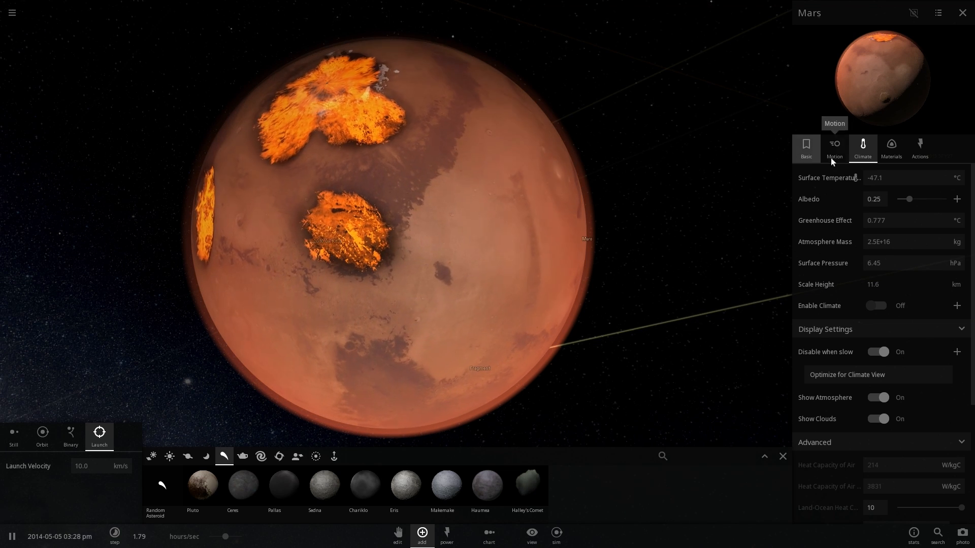
Set Mars's water to 1E+19 kg in its materials composition
click(891, 148)
text(5000)
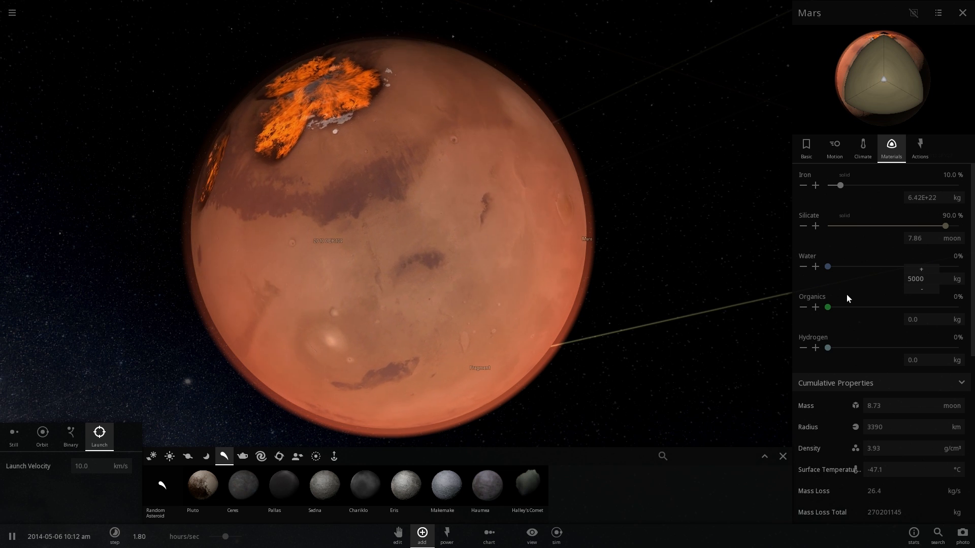
click(815, 267)
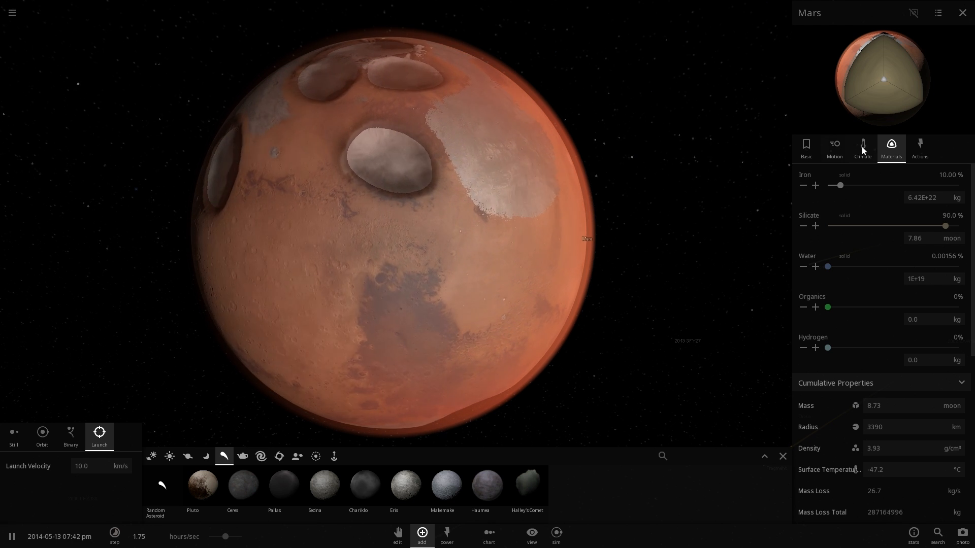
Raise Mars's surface pressure to 0.7 atm in its climate properties
click(862, 147)
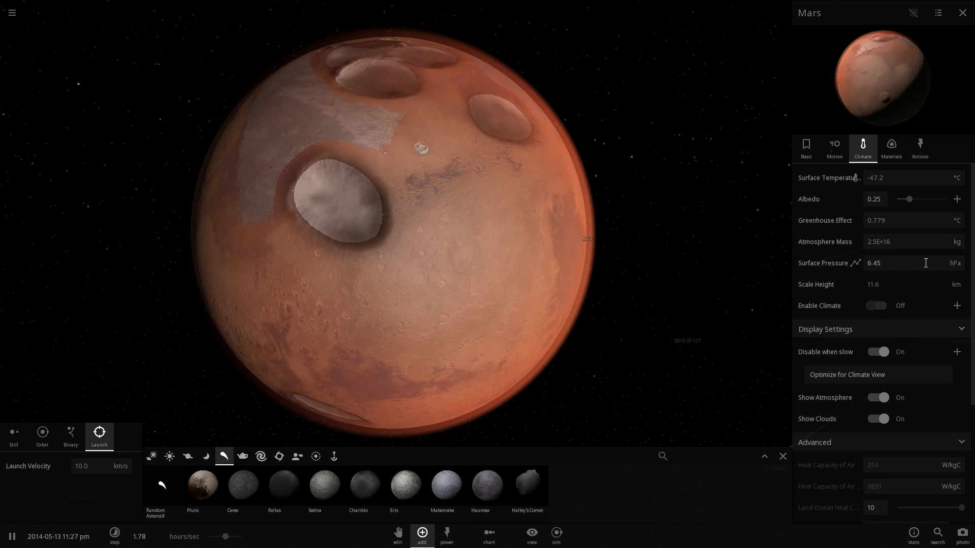
click(954, 264)
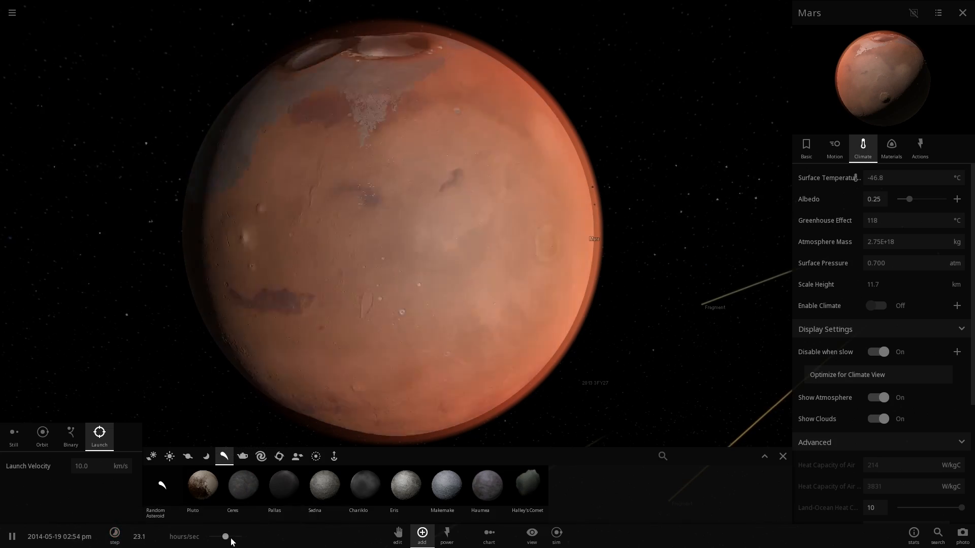
Speed simulated time up to days per second so about two years pass
drag(226, 536, 229, 536)
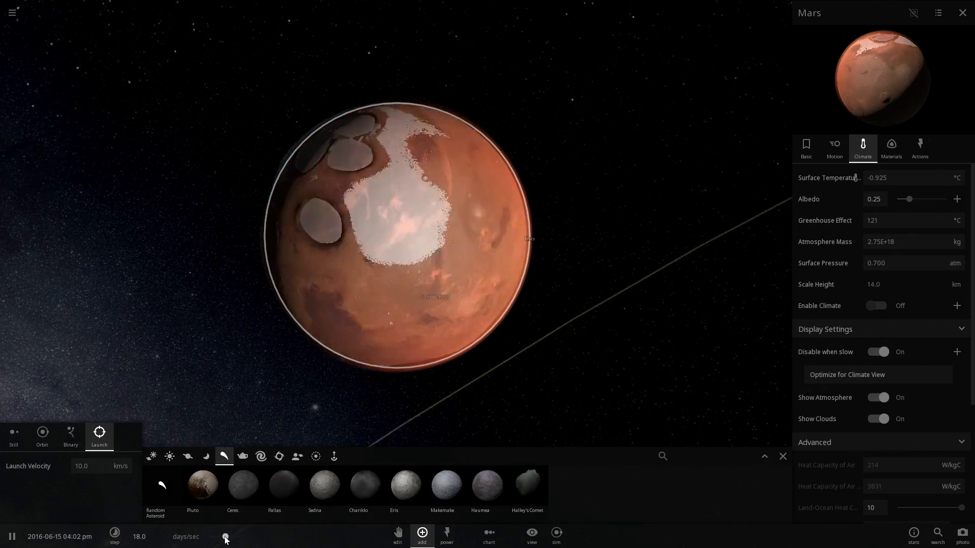
Slow the simulation back down and show Mars's atmosphere mass and surface pressure
click(114, 536)
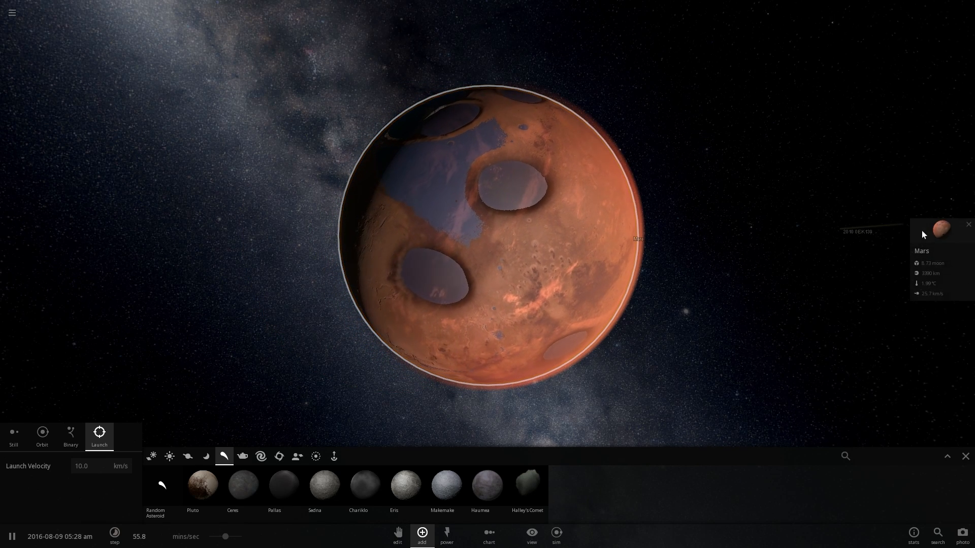
click(938, 225)
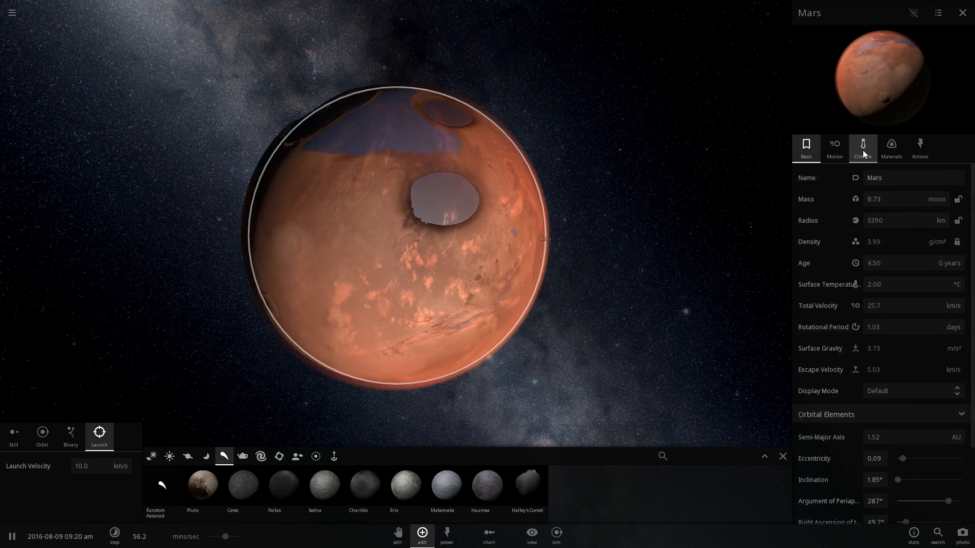
click(862, 148)
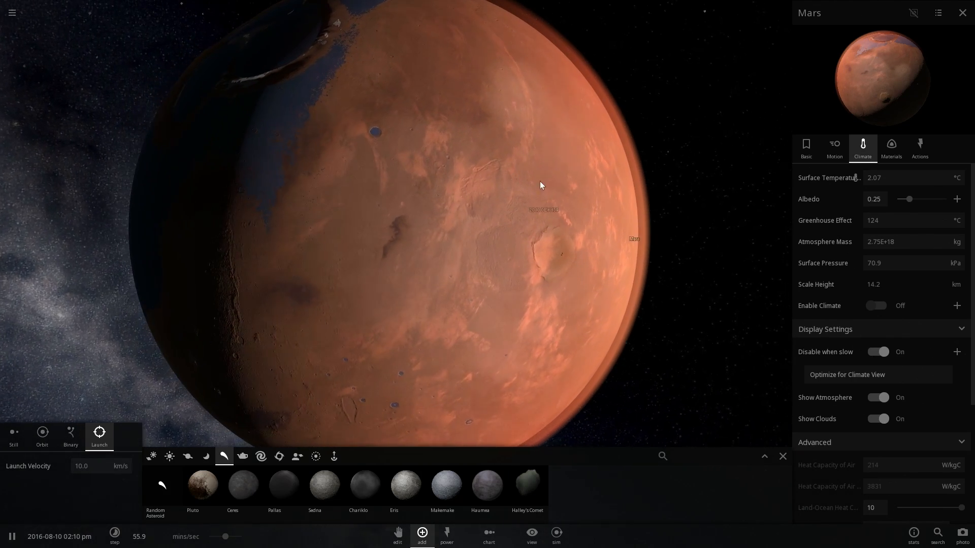
Show the Sun's material properties, including its roughly 5502 °C surface temperature
click(891, 147)
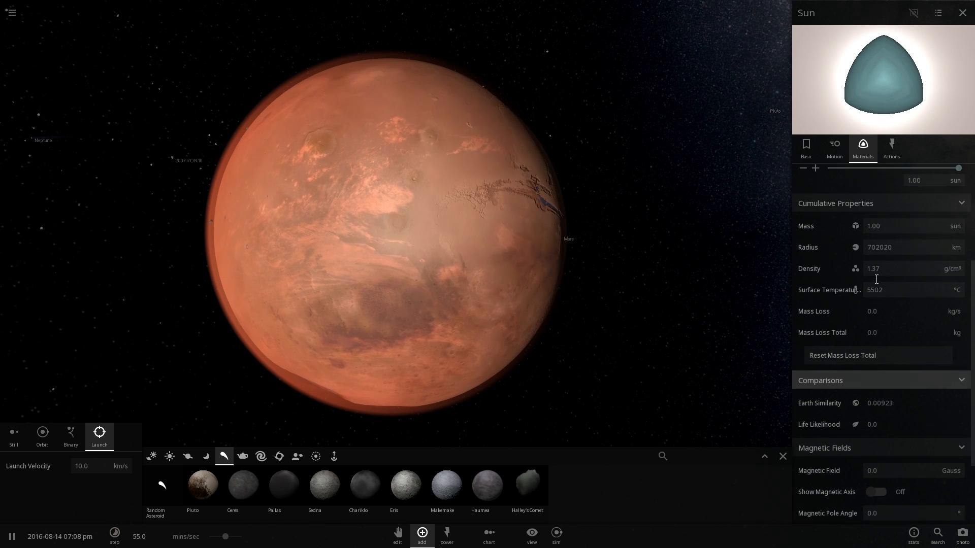
Select Mars again and look through its climate and material properties
click(835, 148)
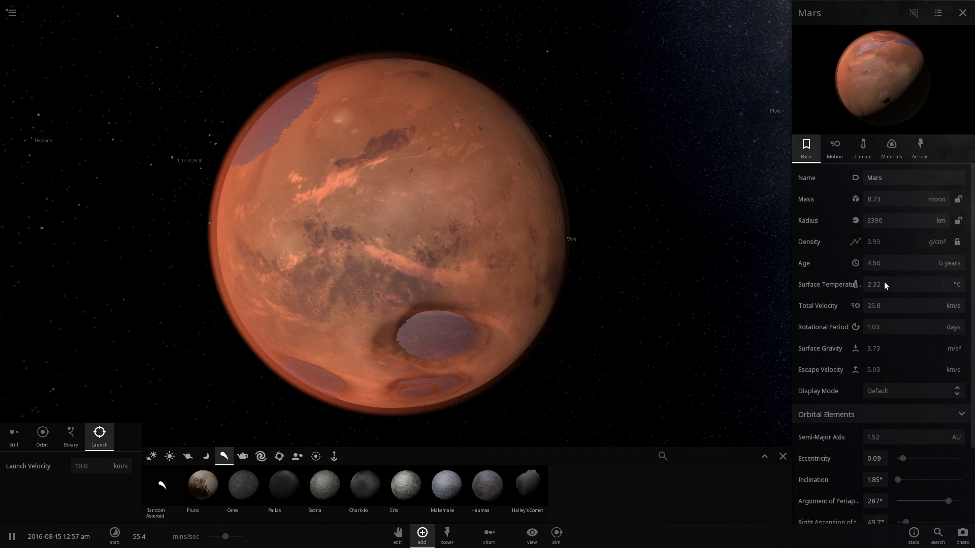
scroll(down, 3)
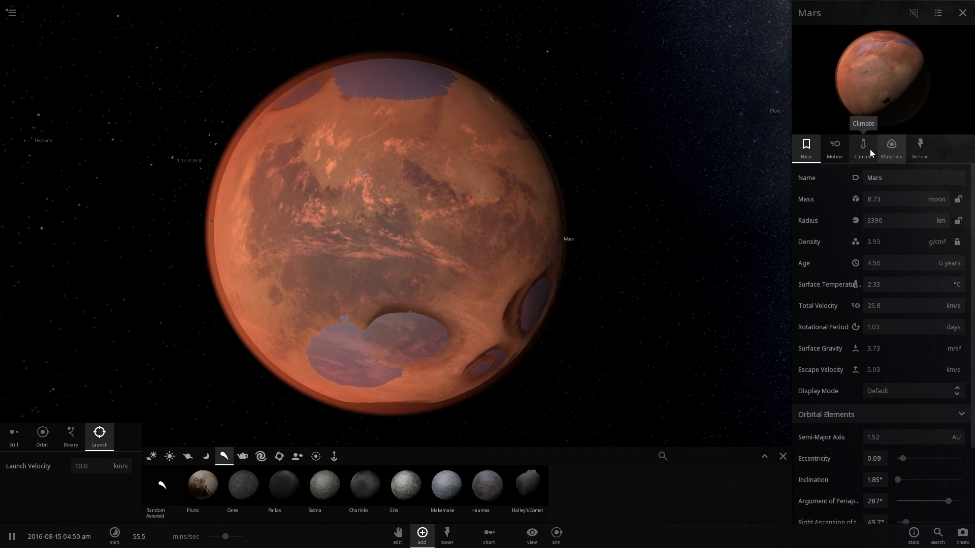
click(891, 147)
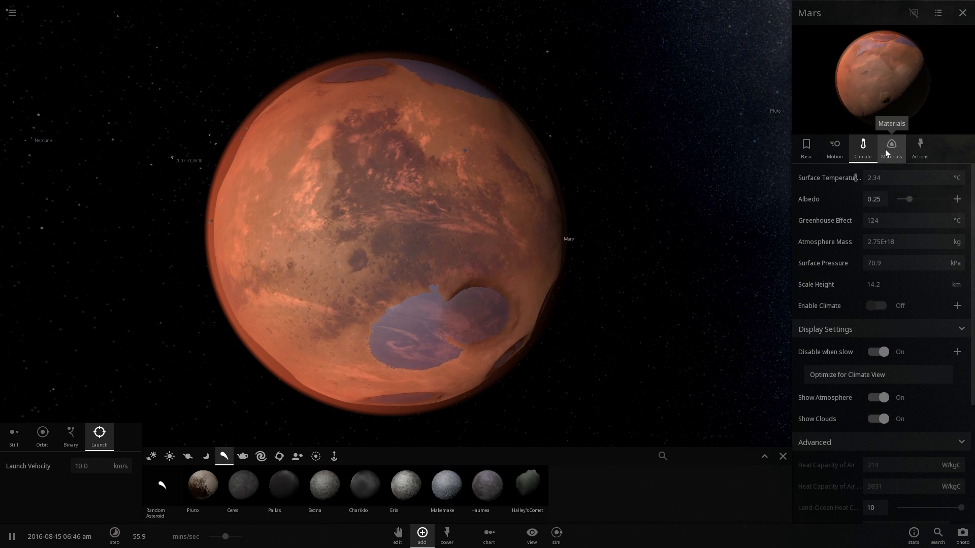
click(891, 148)
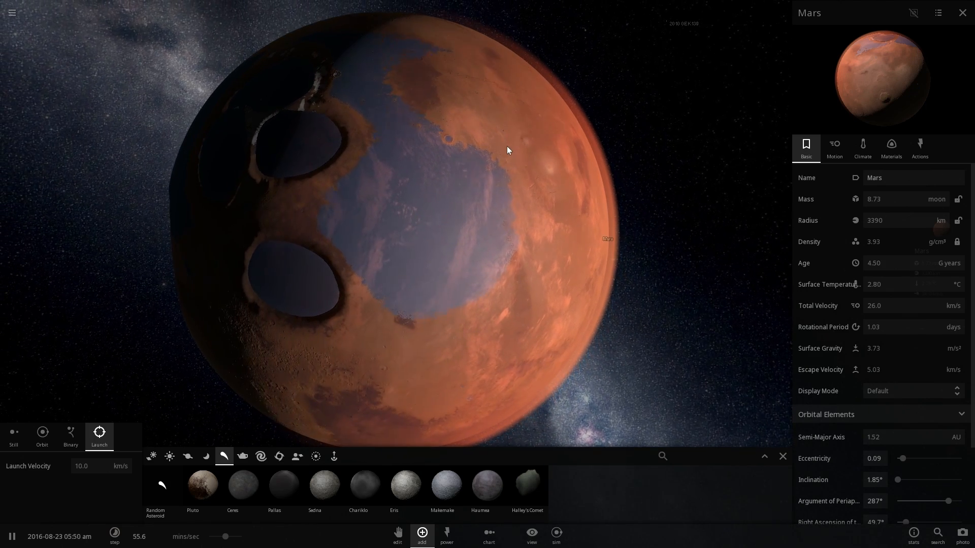
Check Mars's iron, silicate and water percentages, then return to its climate details
click(890, 148)
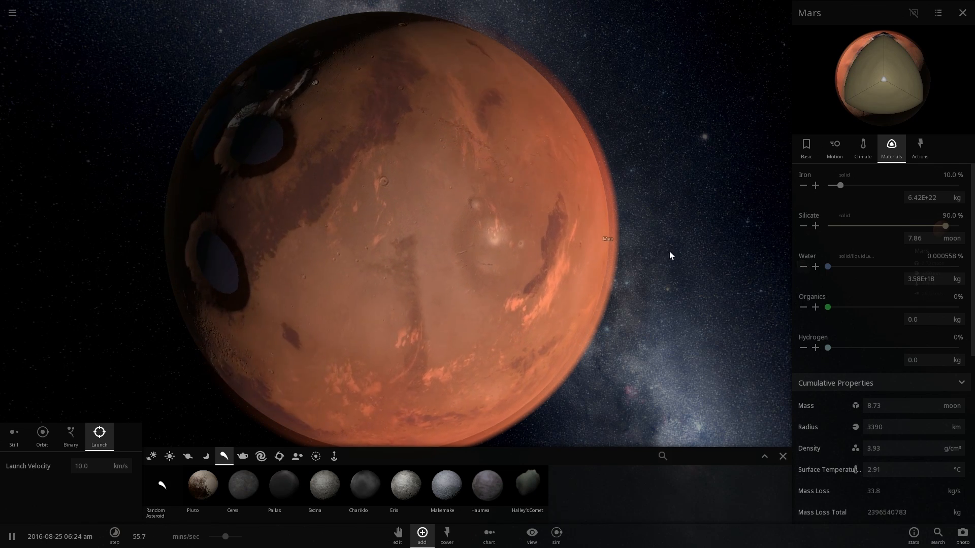
click(802, 267)
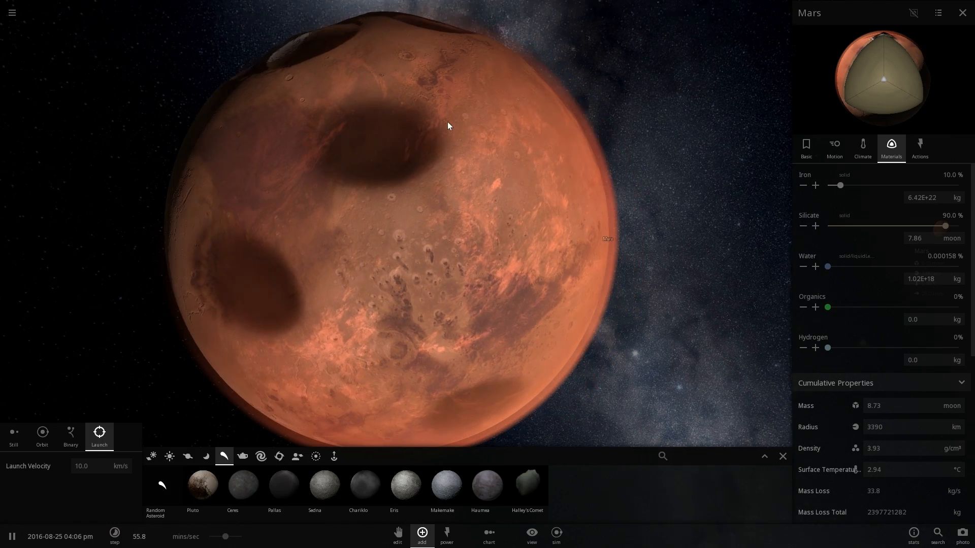
click(862, 148)
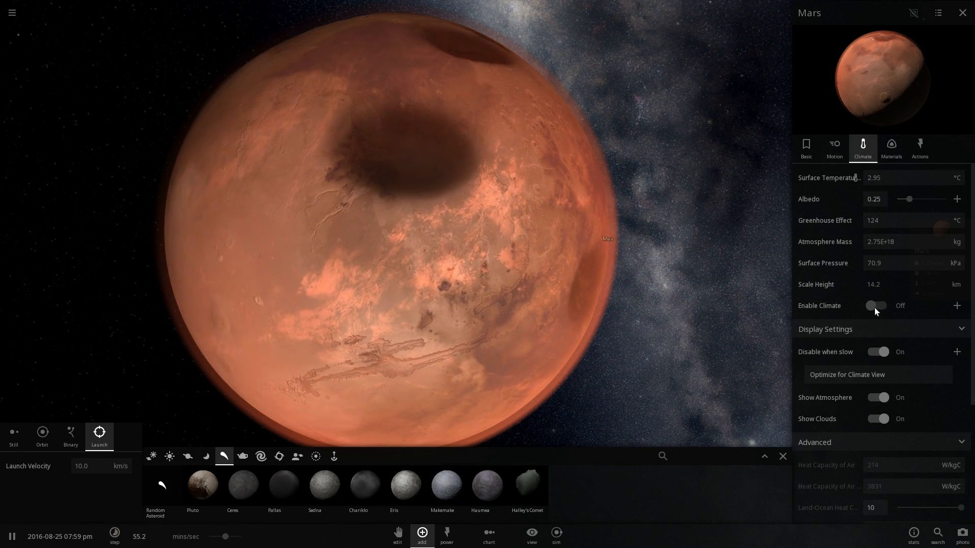
Enable Mars's climate simulation and chart its surface pressure as it cools
click(877, 305)
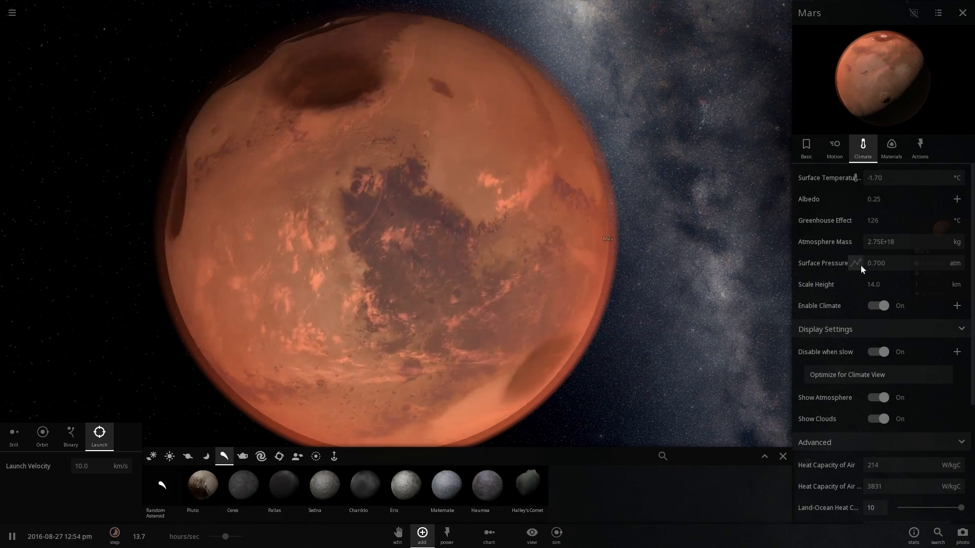
click(855, 262)
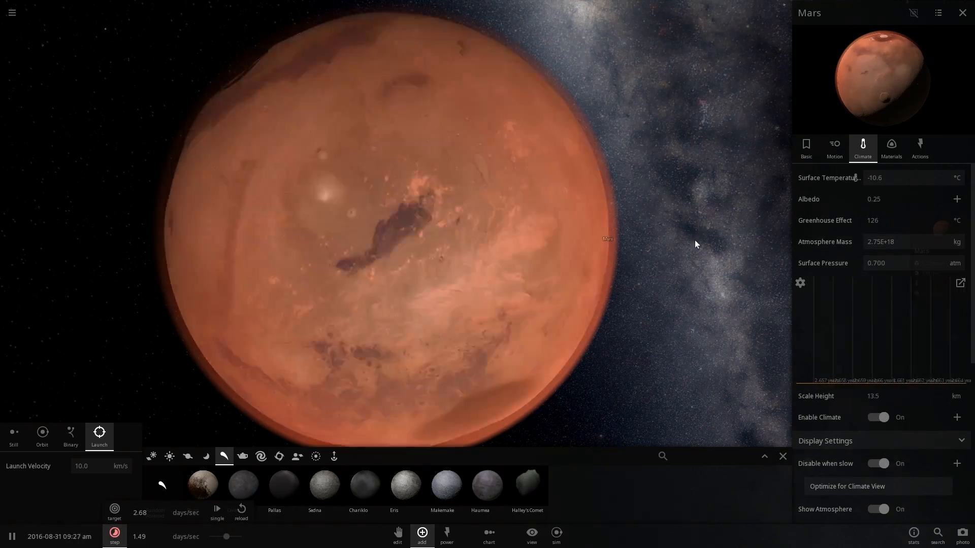
click(891, 148)
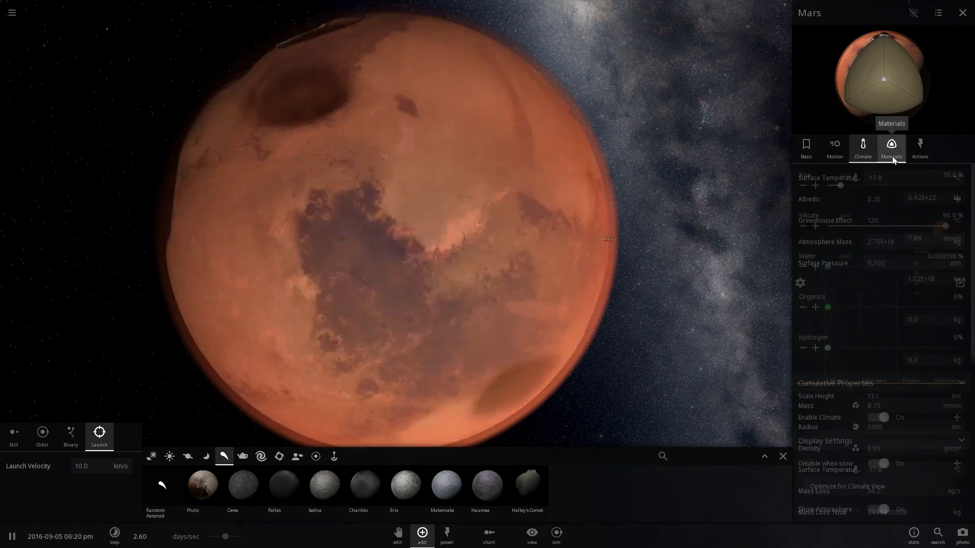
click(862, 147)
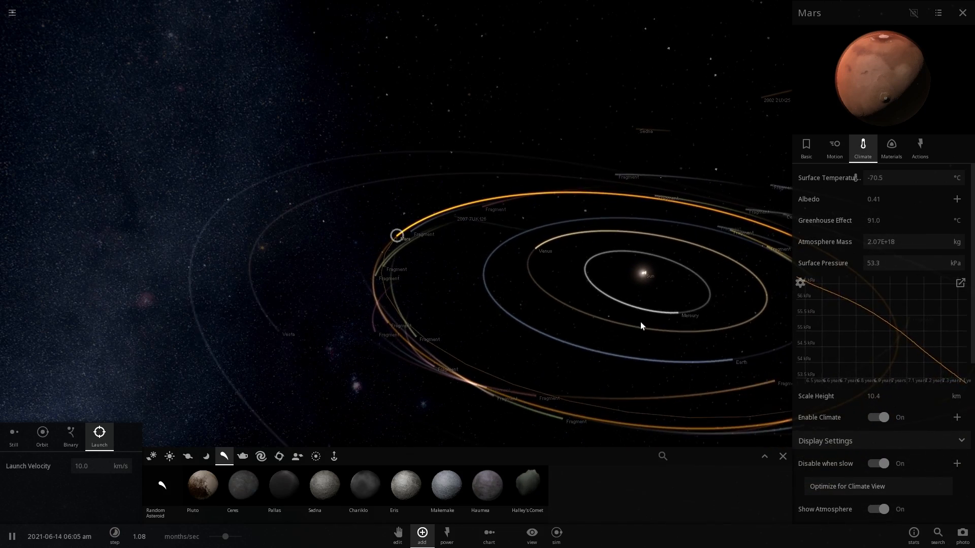
Focus Mercury and show its material and magnetic field properties, then select Venus for comparison
click(612, 233)
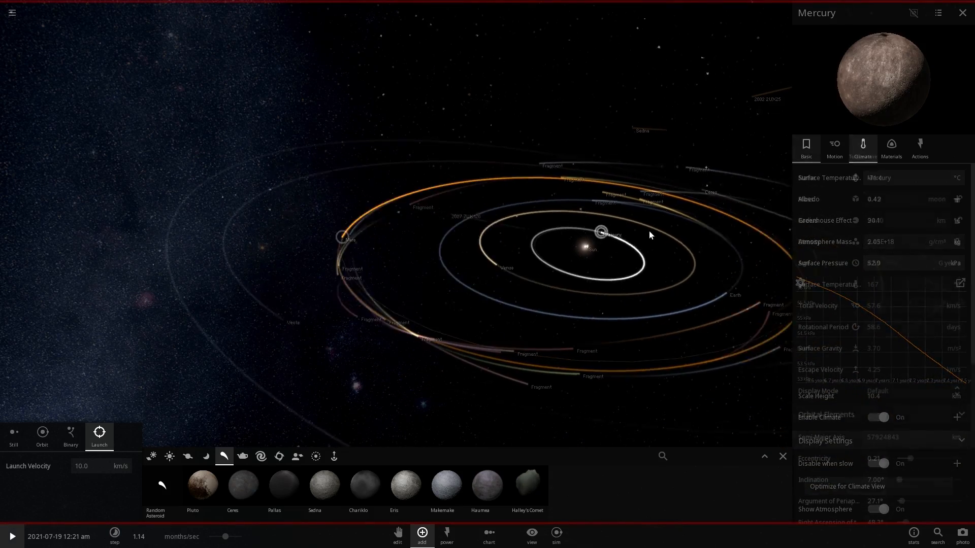
click(806, 147)
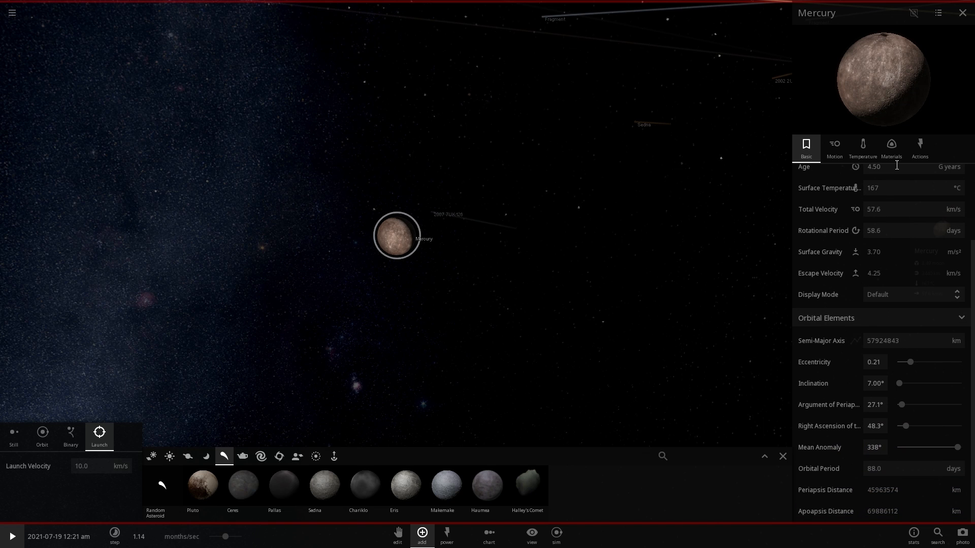
click(890, 147)
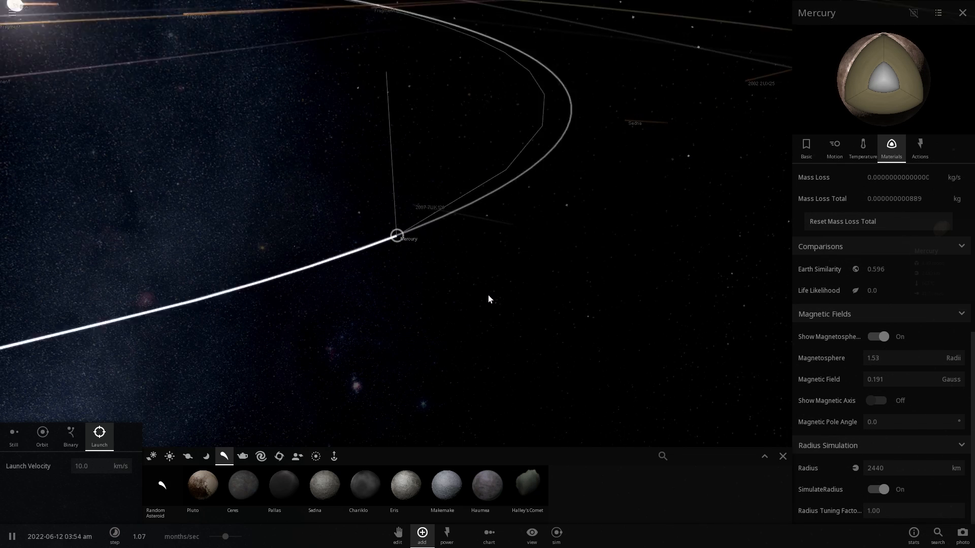
click(863, 147)
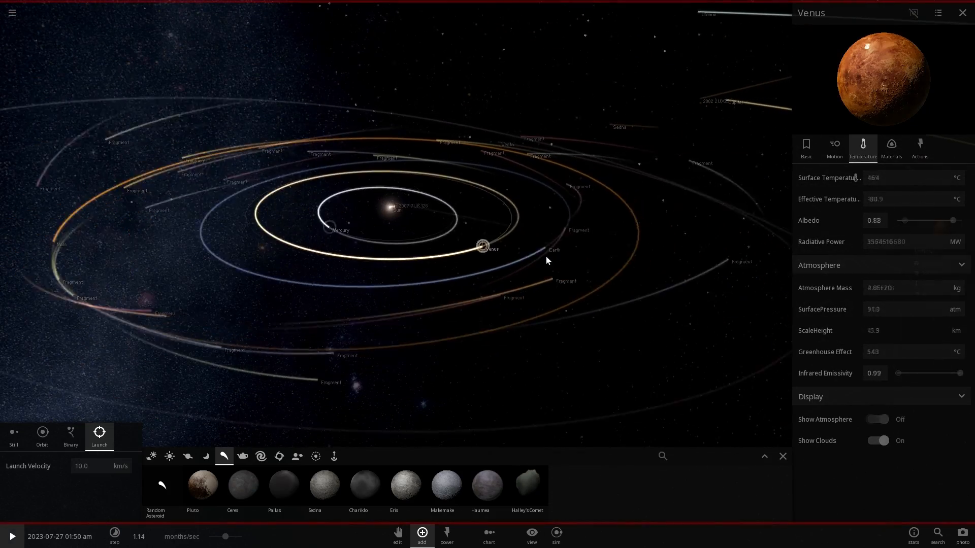
Select Mars to display its material properties, mass loss and magnetic field values
click(12, 537)
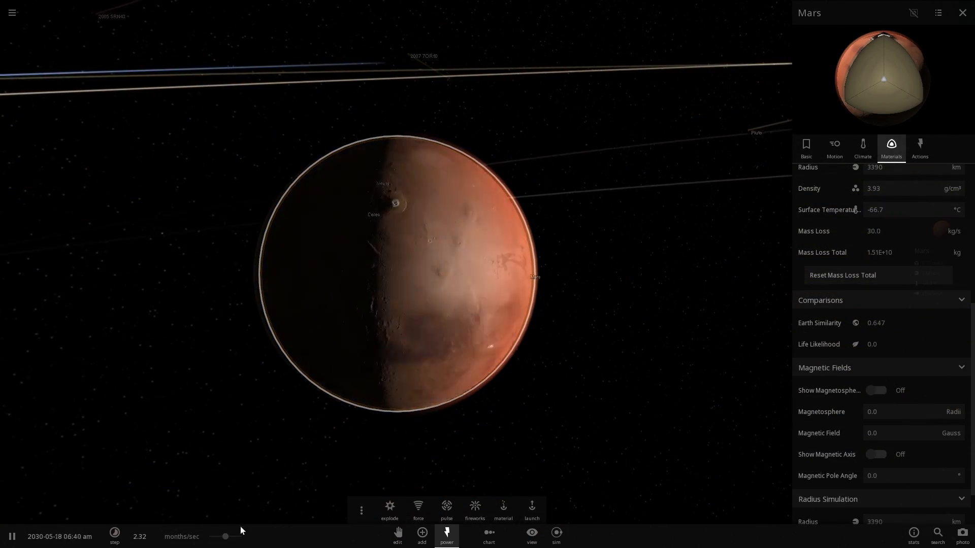
Reload the simulation to a fresh March 2014 state centred on Mars
click(962, 12)
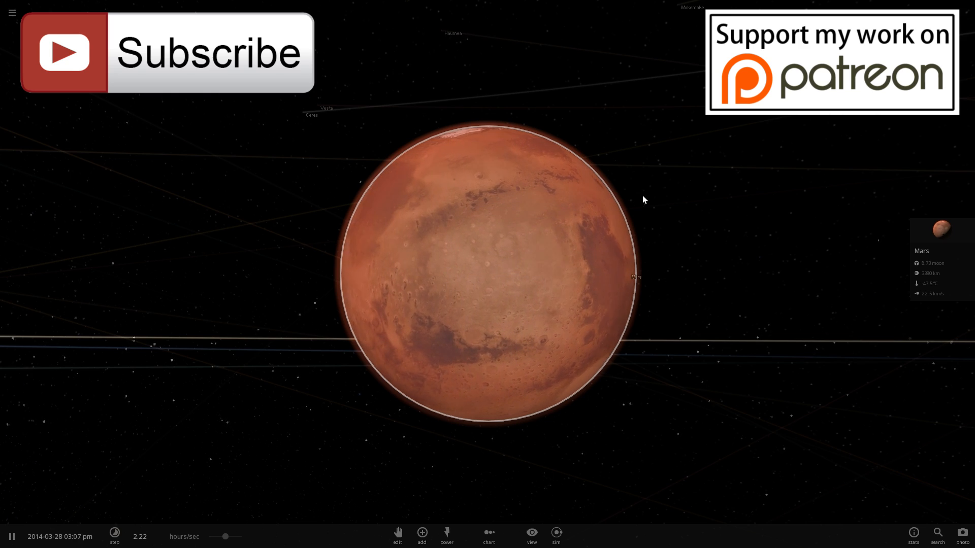
Launch dwarf planets into Mars until it reaches 9.79 moon masses and glows white-hot
click(422, 533)
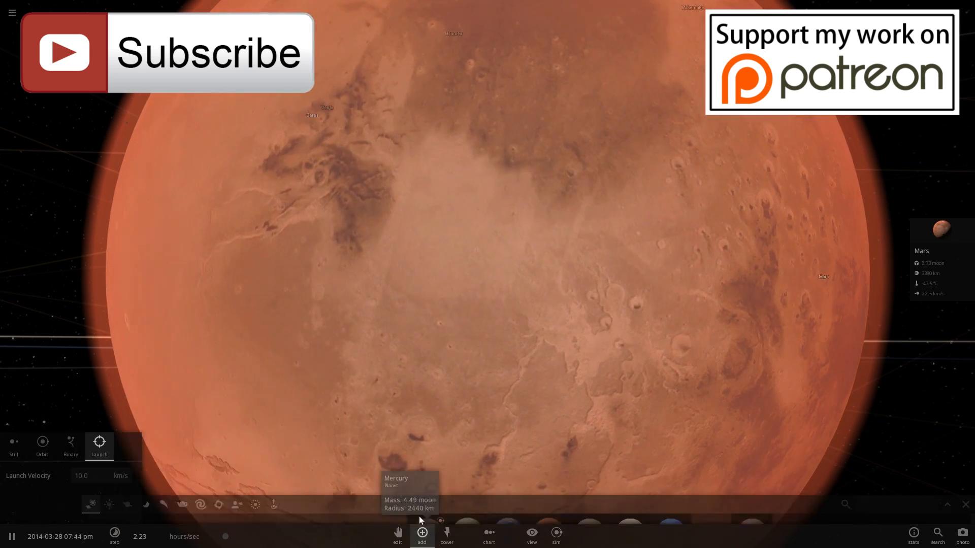
click(421, 533)
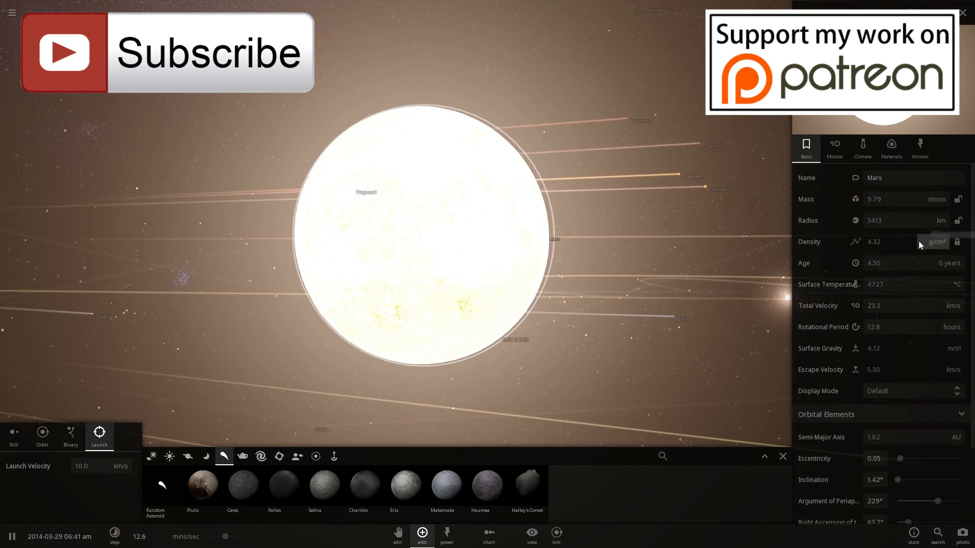
Show Mars's climate readings, speed up time until it cools, then inspect a 2501 °C fragment
click(863, 146)
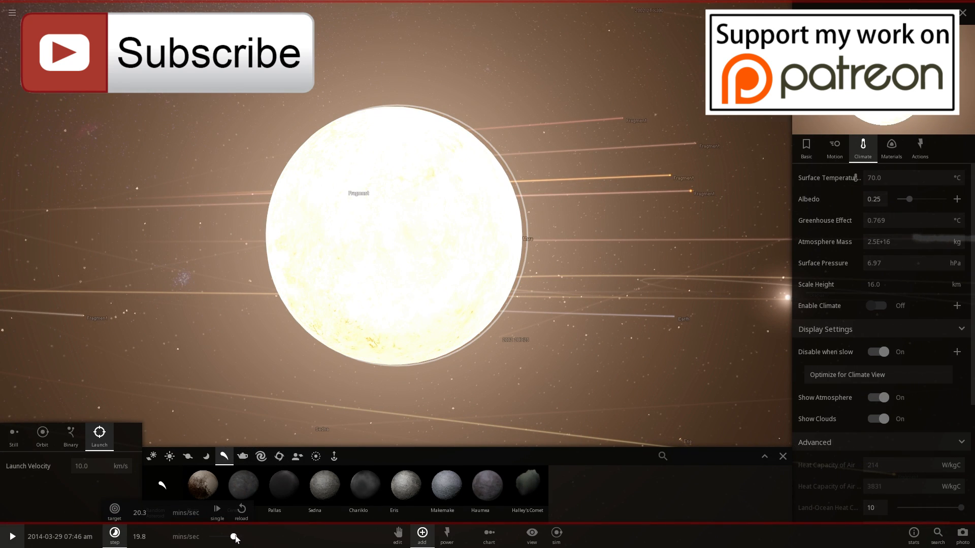
click(11, 536)
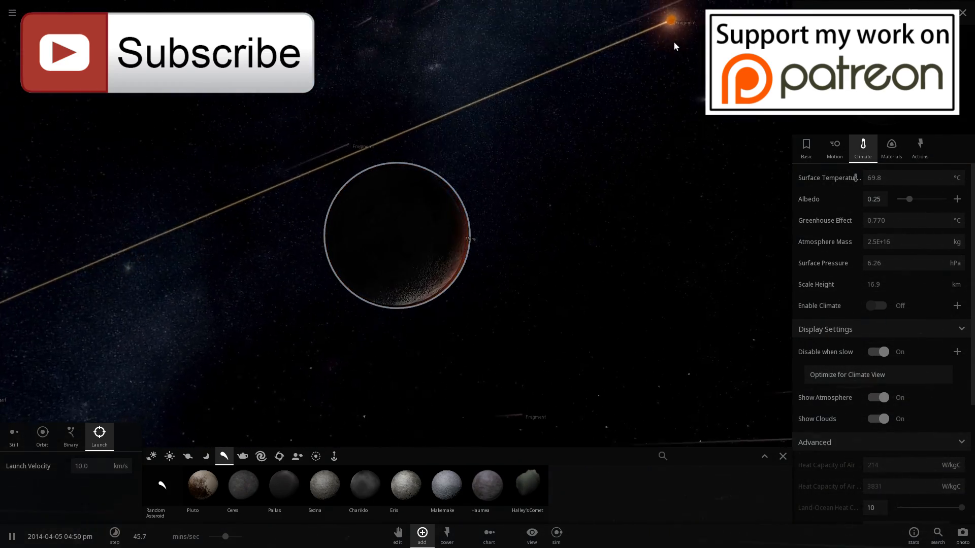
click(805, 148)
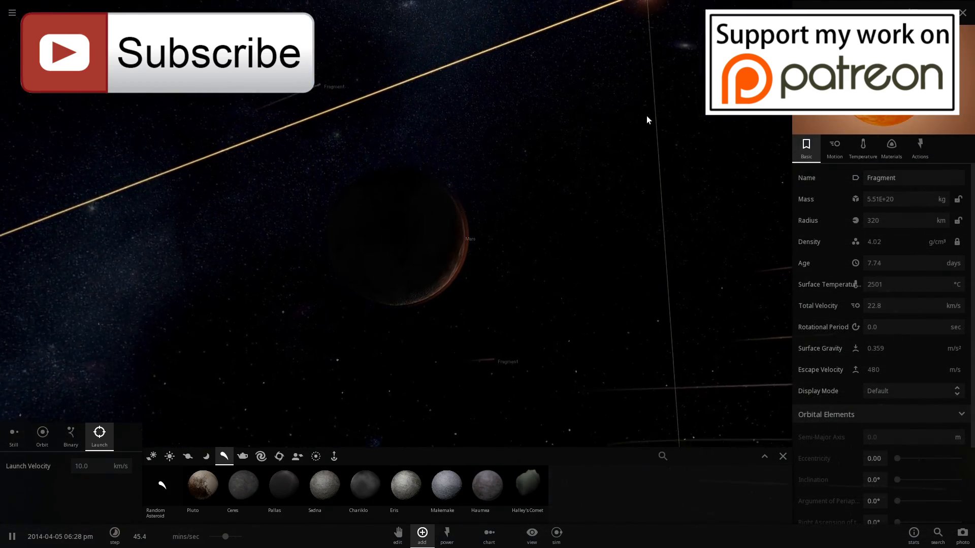